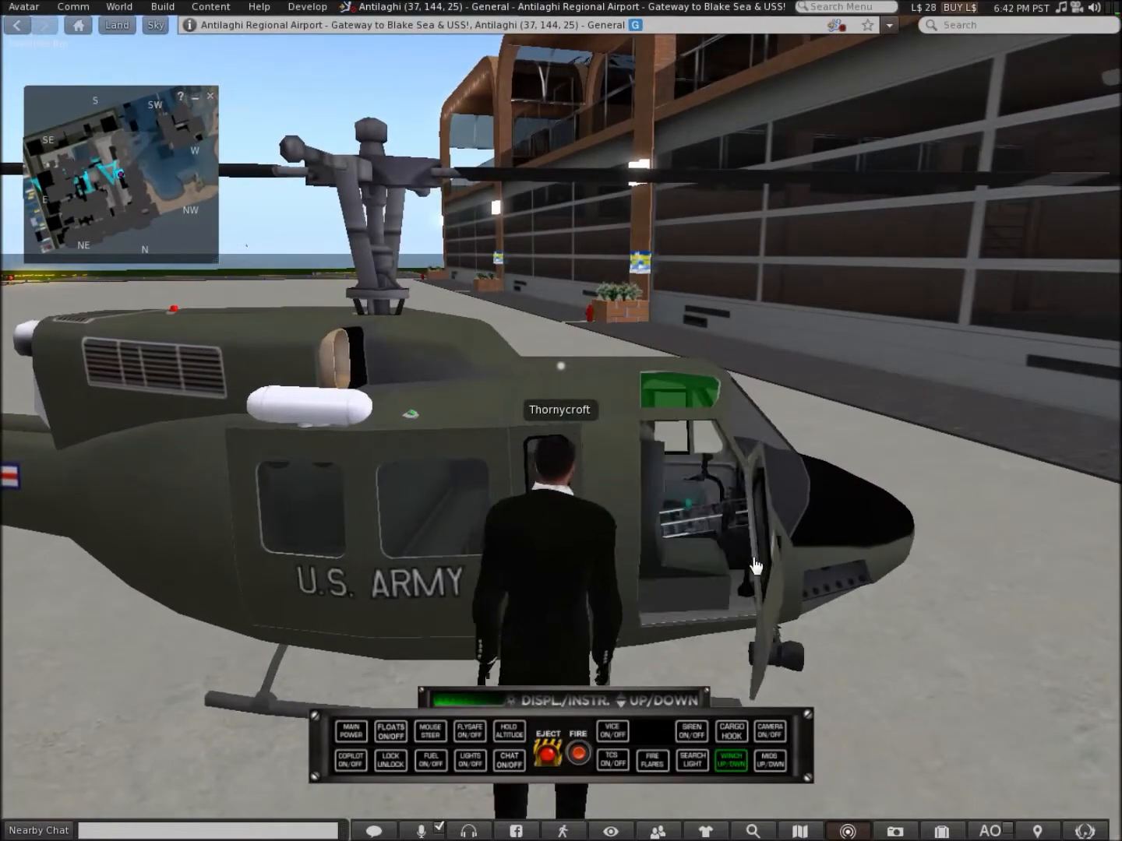
Step: Sit in the parked U.S. Army helicopter as Pilot via its pie menu
right_click(756, 568)
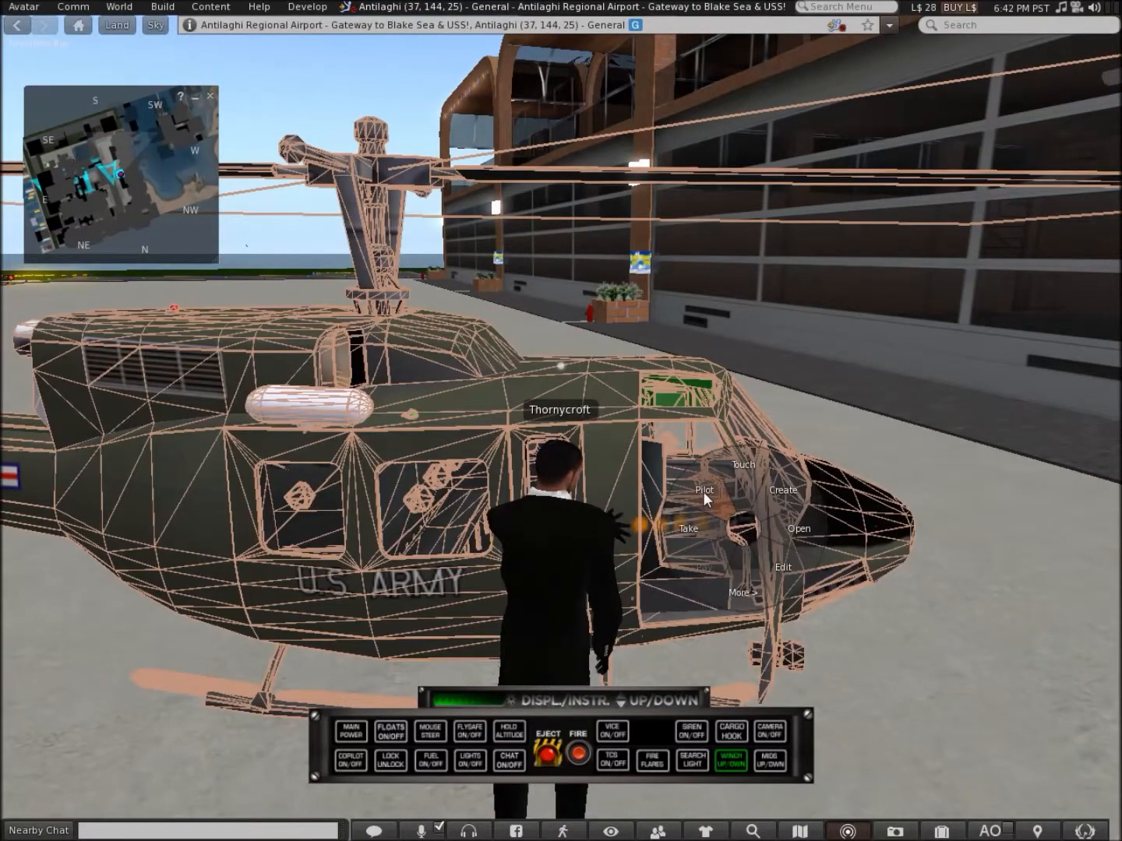
click(705, 489)
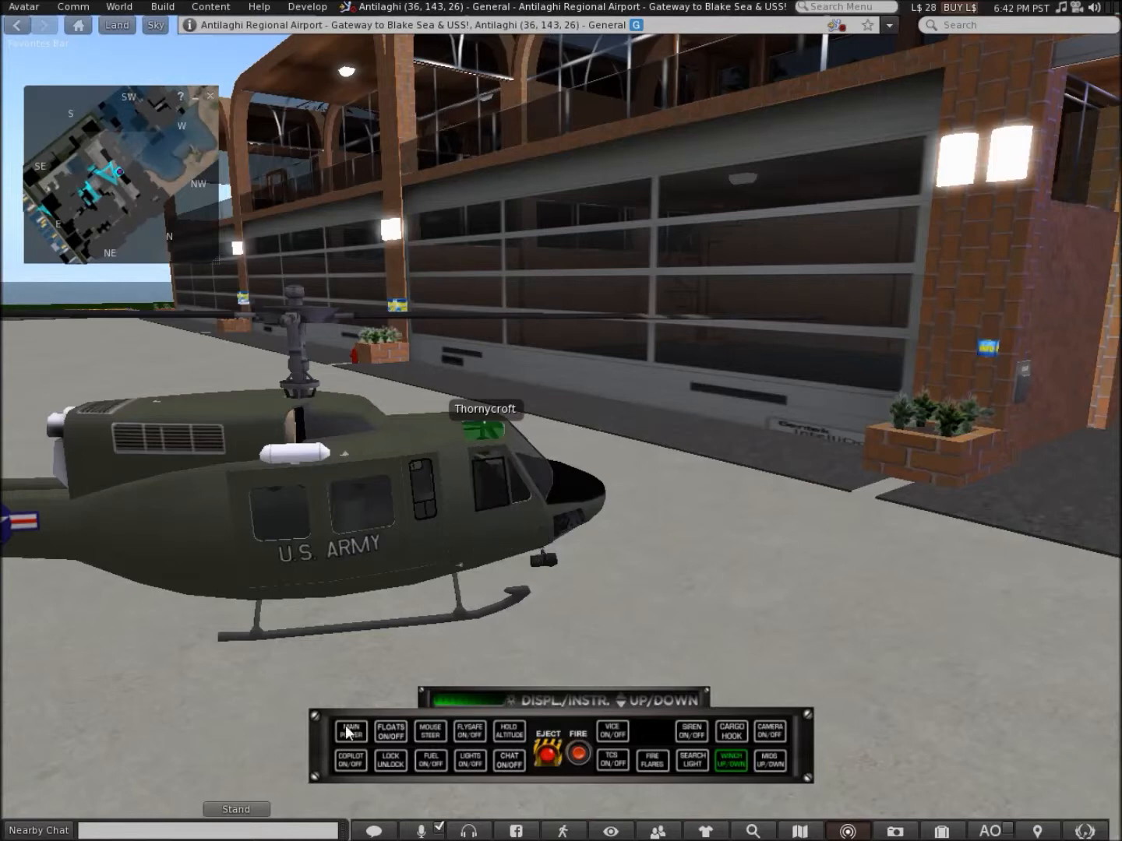
Step: Switch on the helicopter's MAIN POWER from the HUD
click(349, 732)
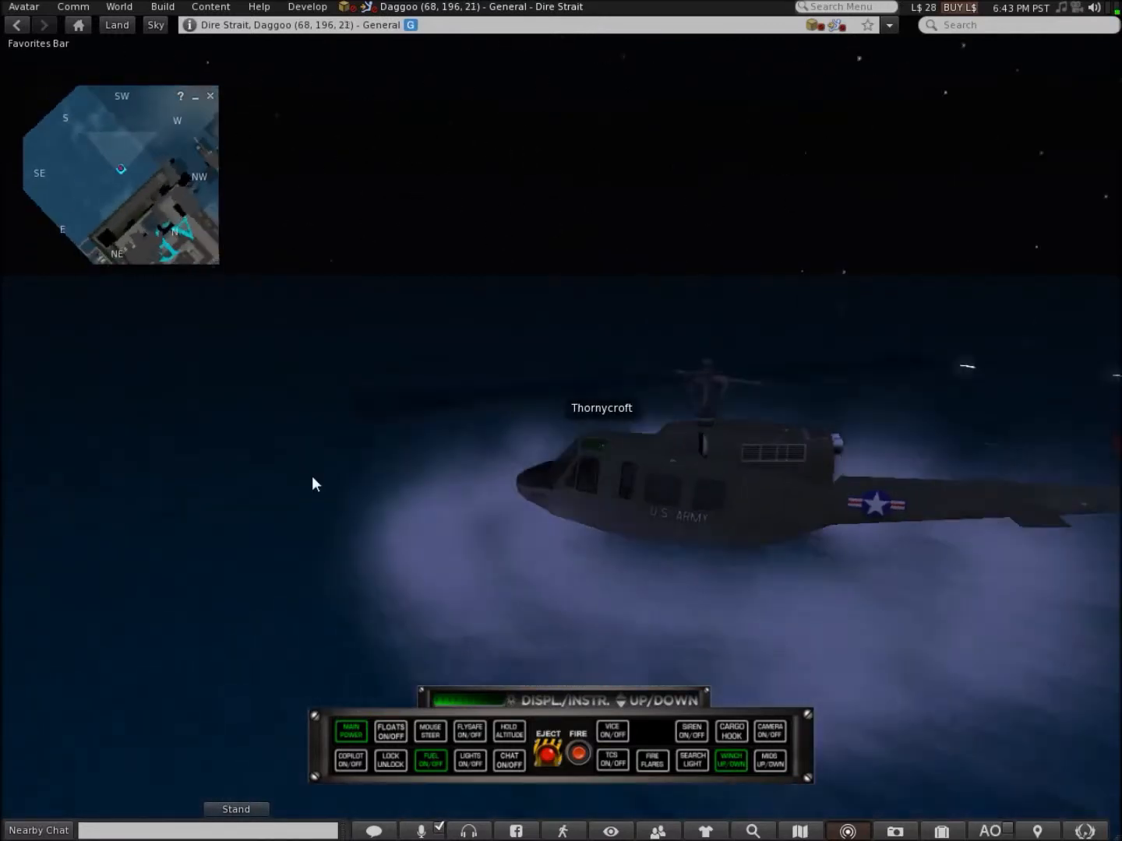
Step: Show the instrument readout, toggle the floats and try mouse steering on then off
click(389, 732)
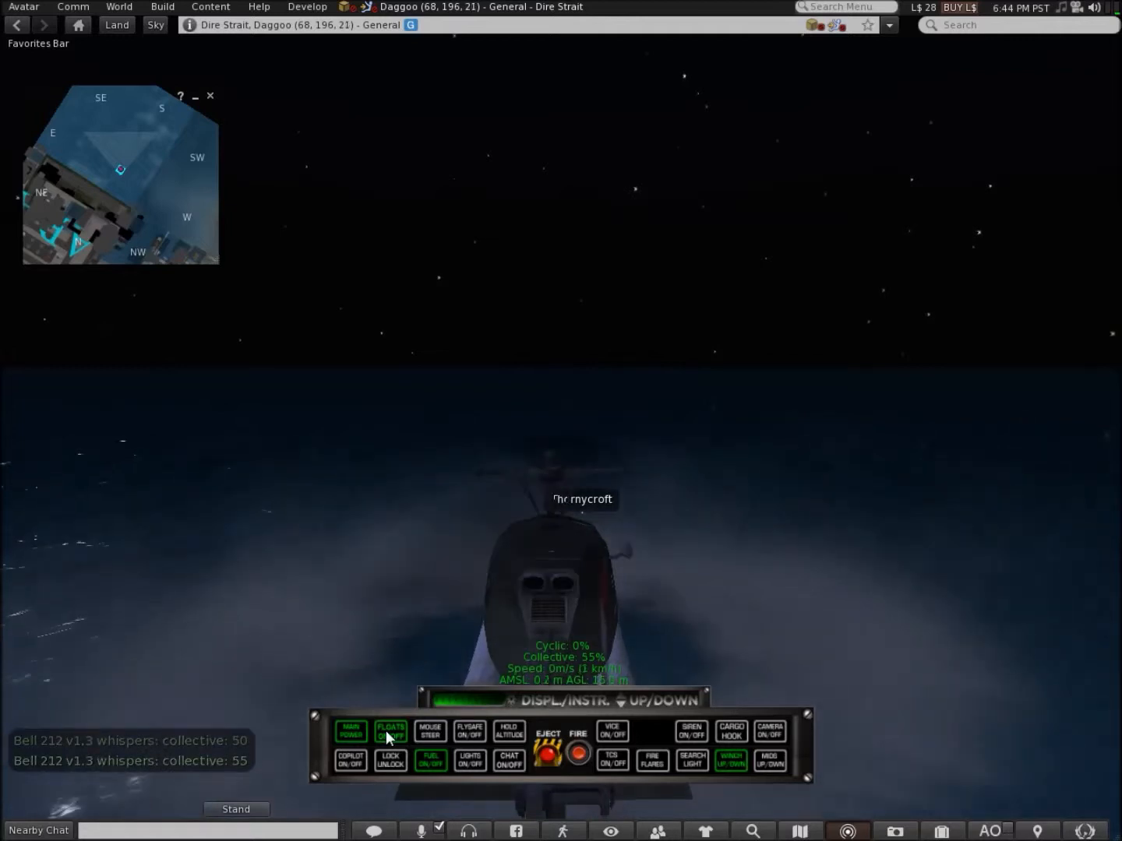
click(390, 731)
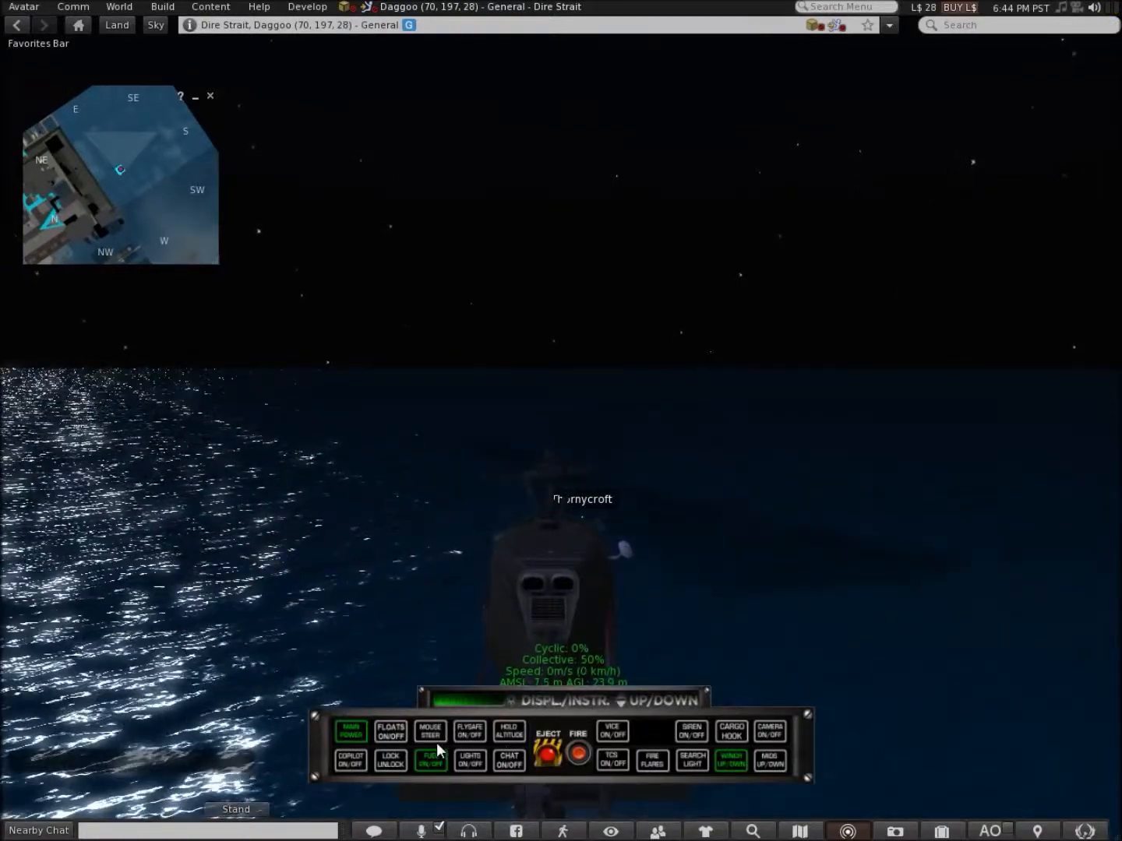
click(430, 730)
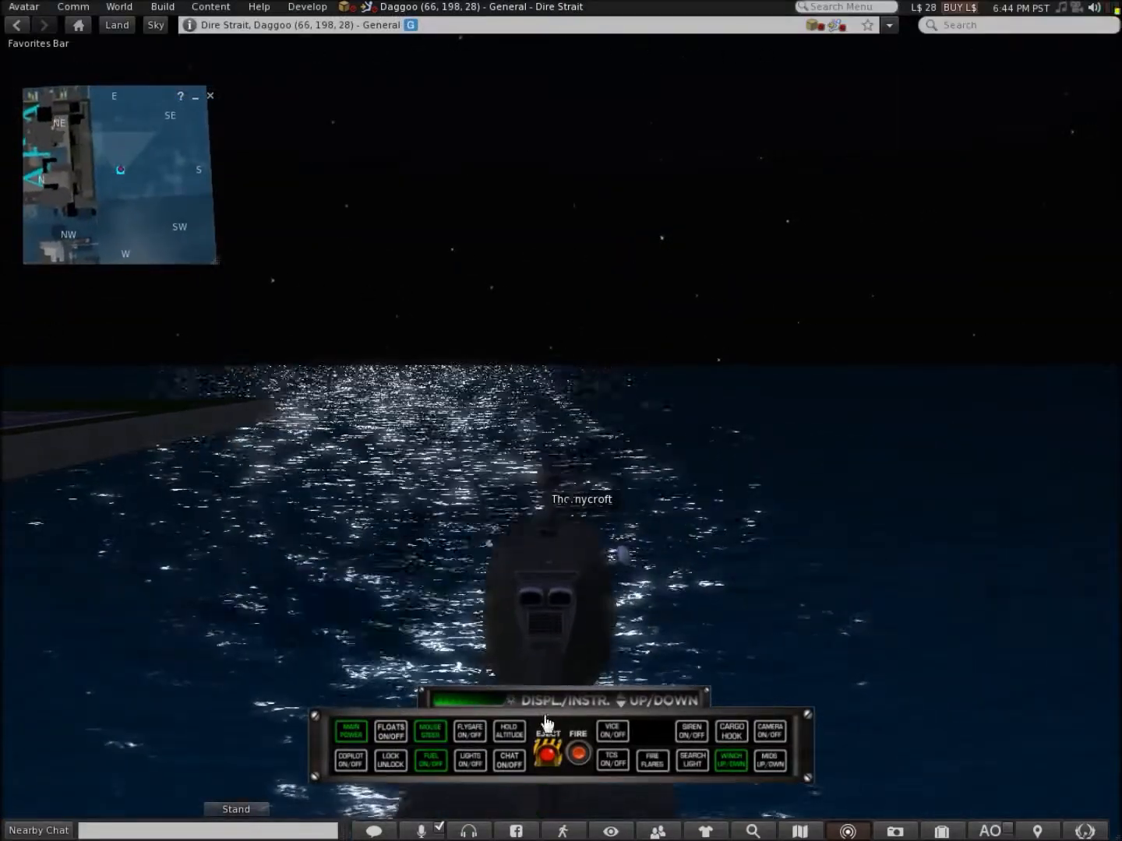
click(430, 730)
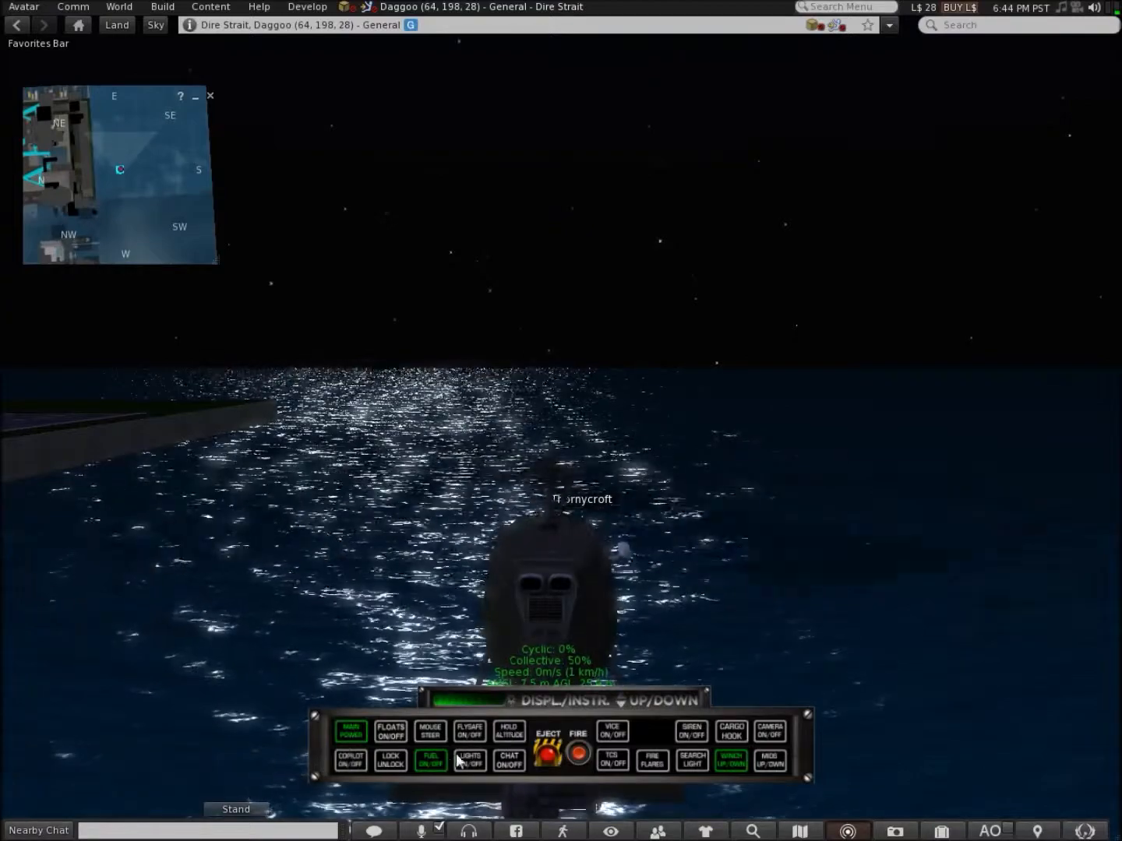
Step: Toggle altitude hold on and switch the fuel supply while hovering above the water
click(507, 732)
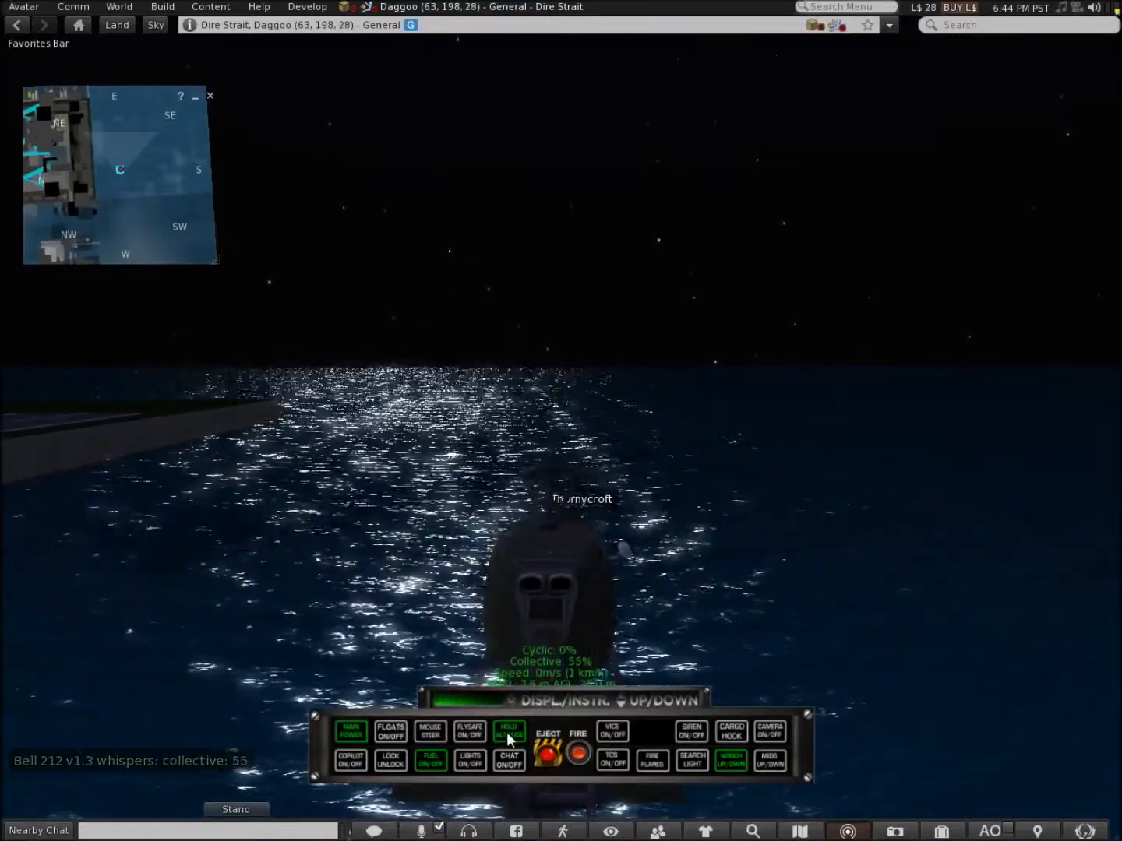
click(508, 732)
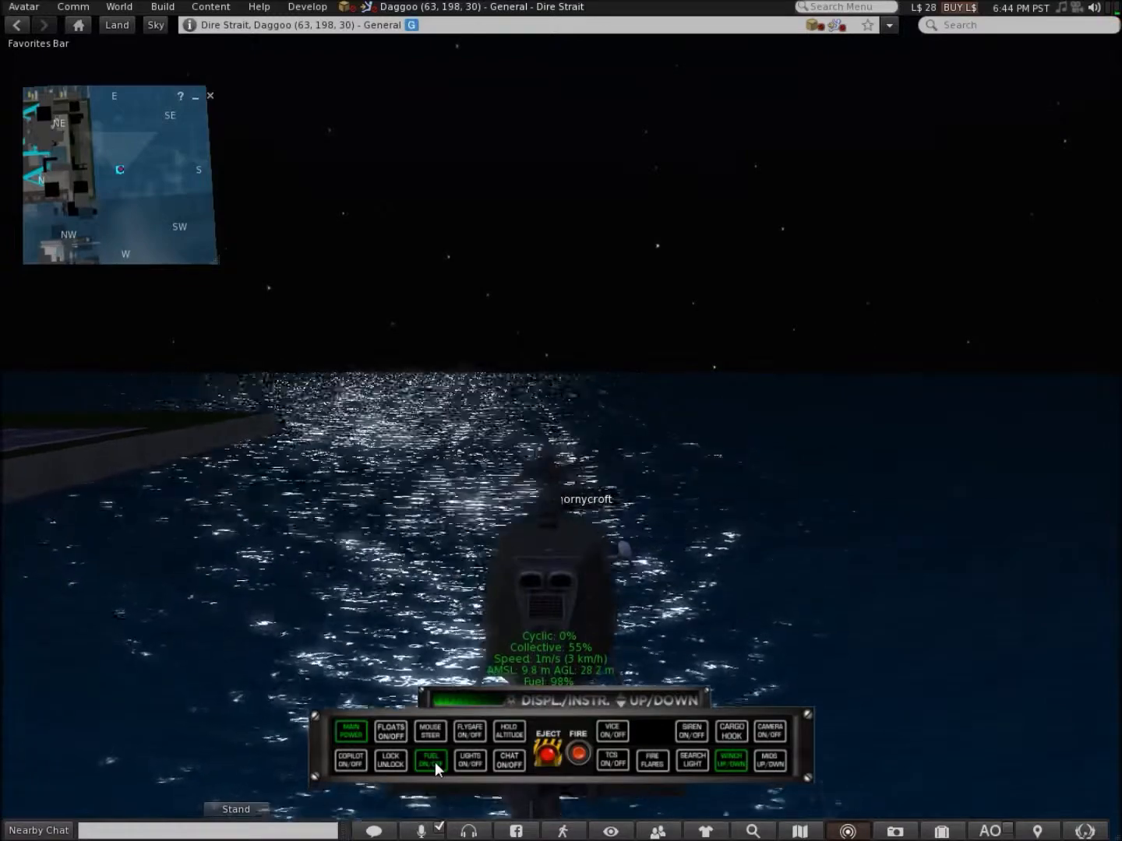
click(430, 760)
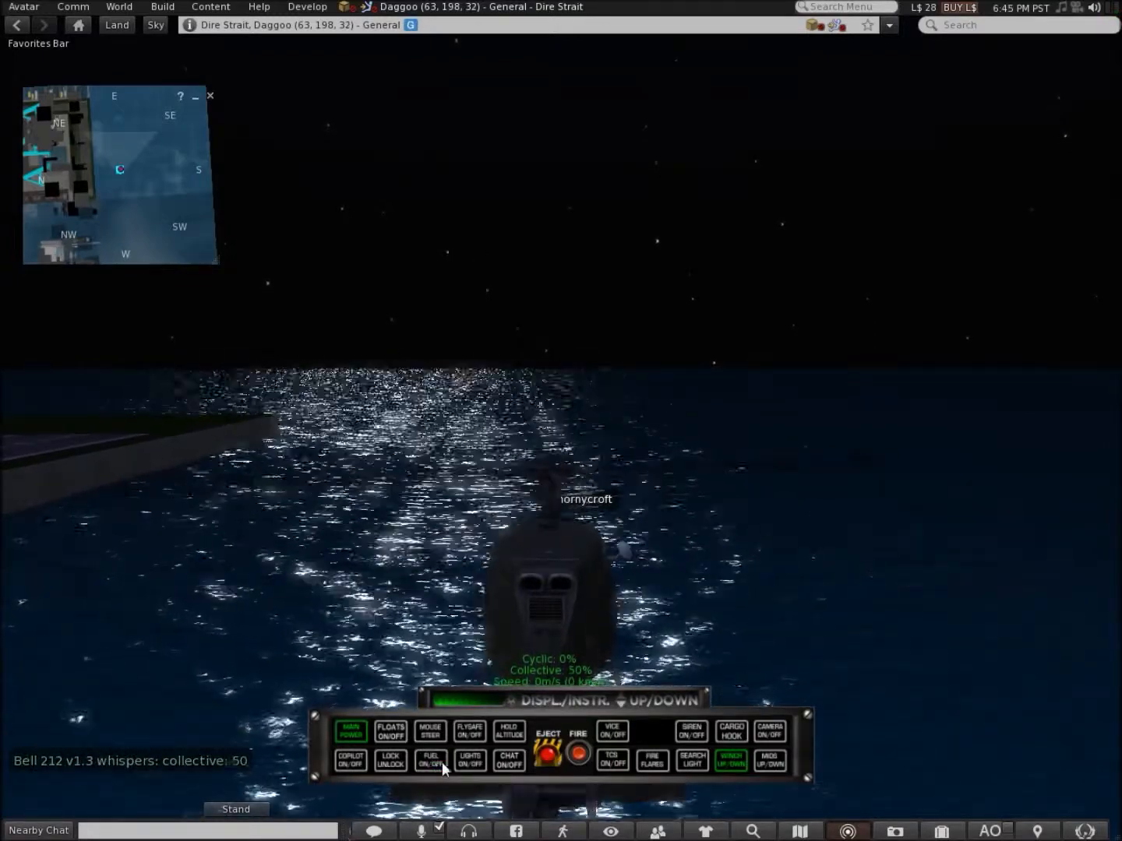
Step: Toggle the helicopter's lights on, off and back on
click(469, 761)
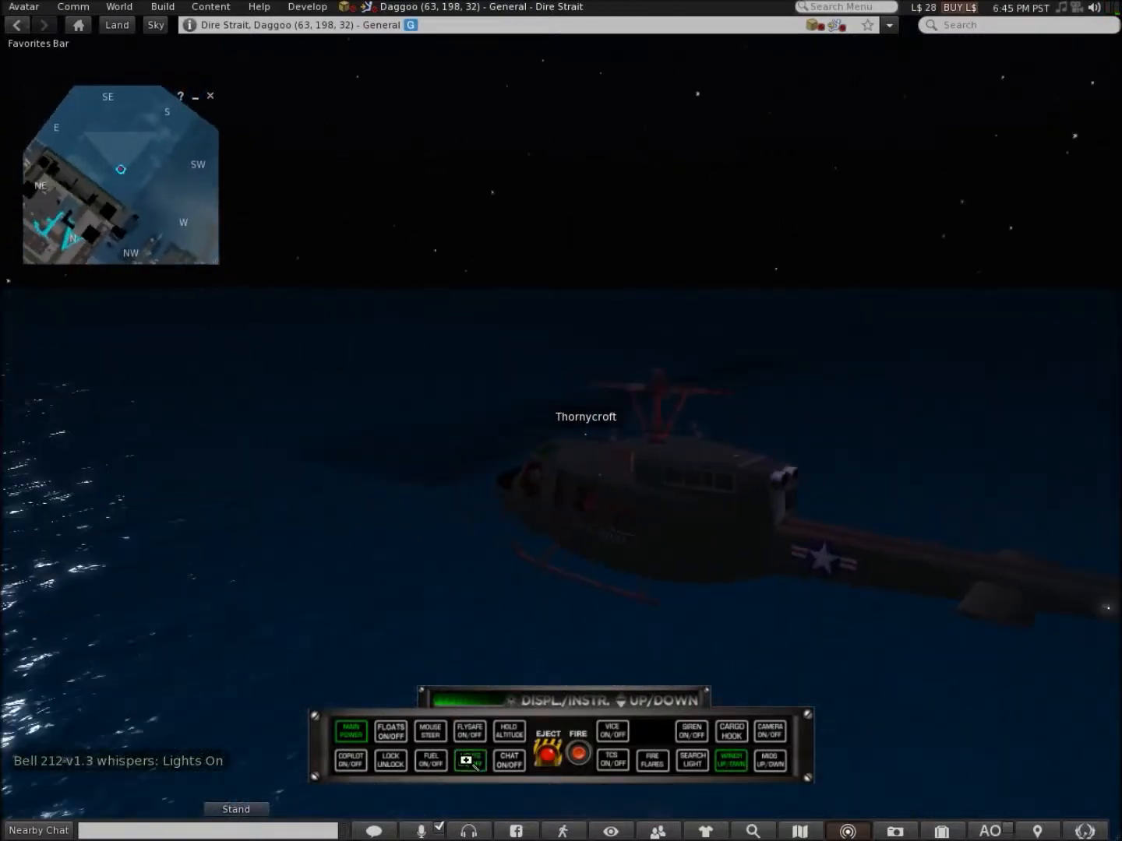
click(469, 760)
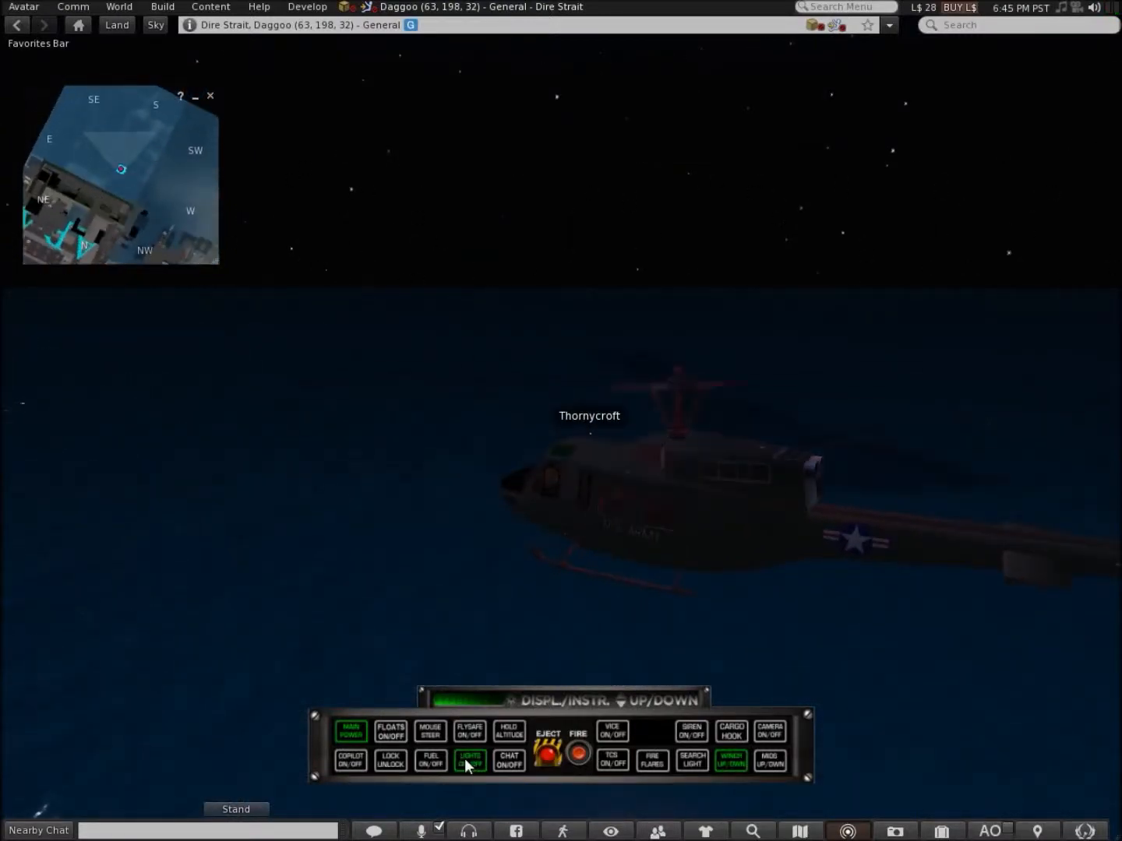
click(471, 761)
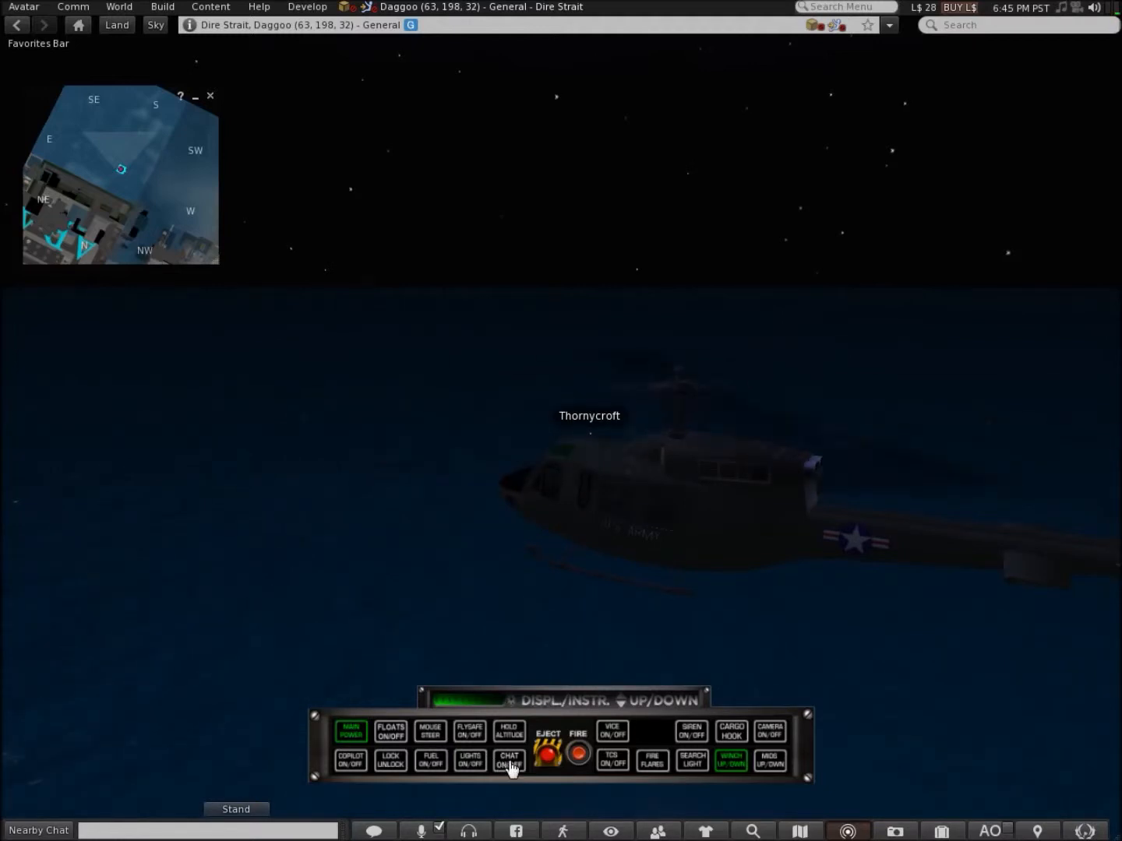
Step: Turn the helicopter's chat messages on and off again
click(508, 761)
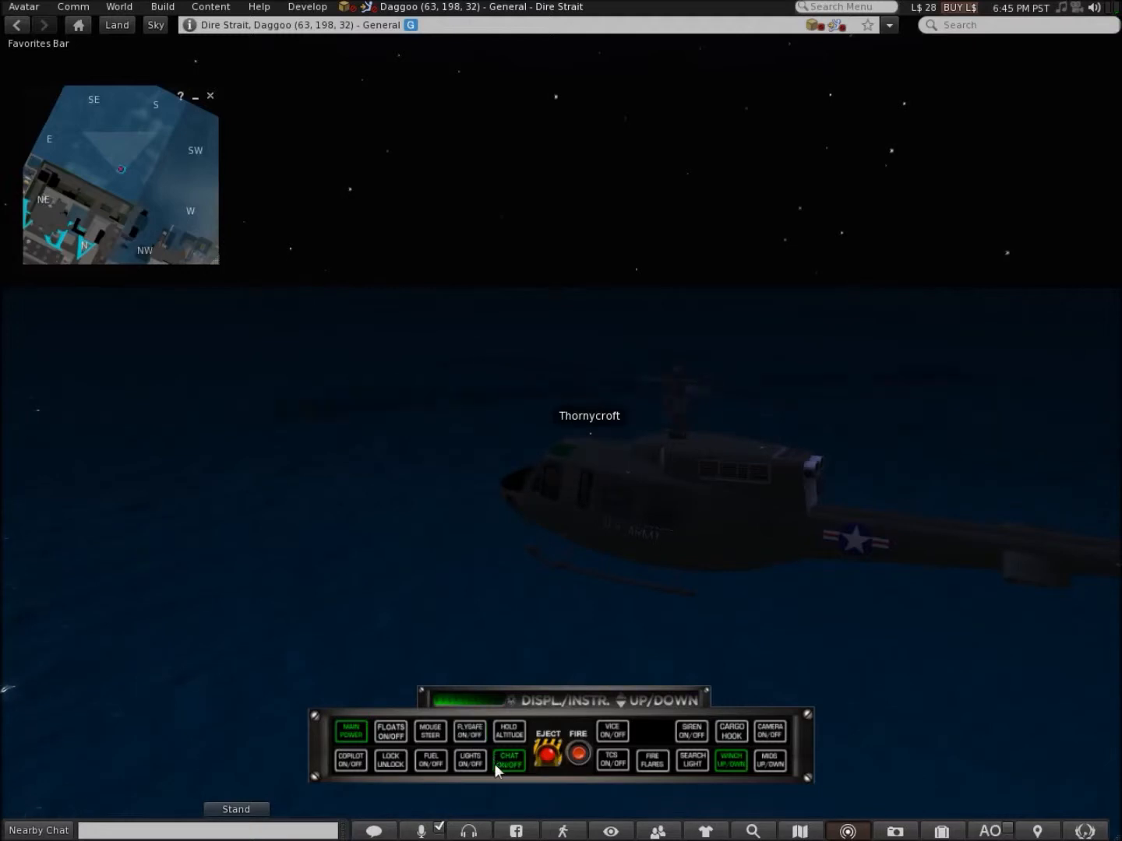
click(508, 760)
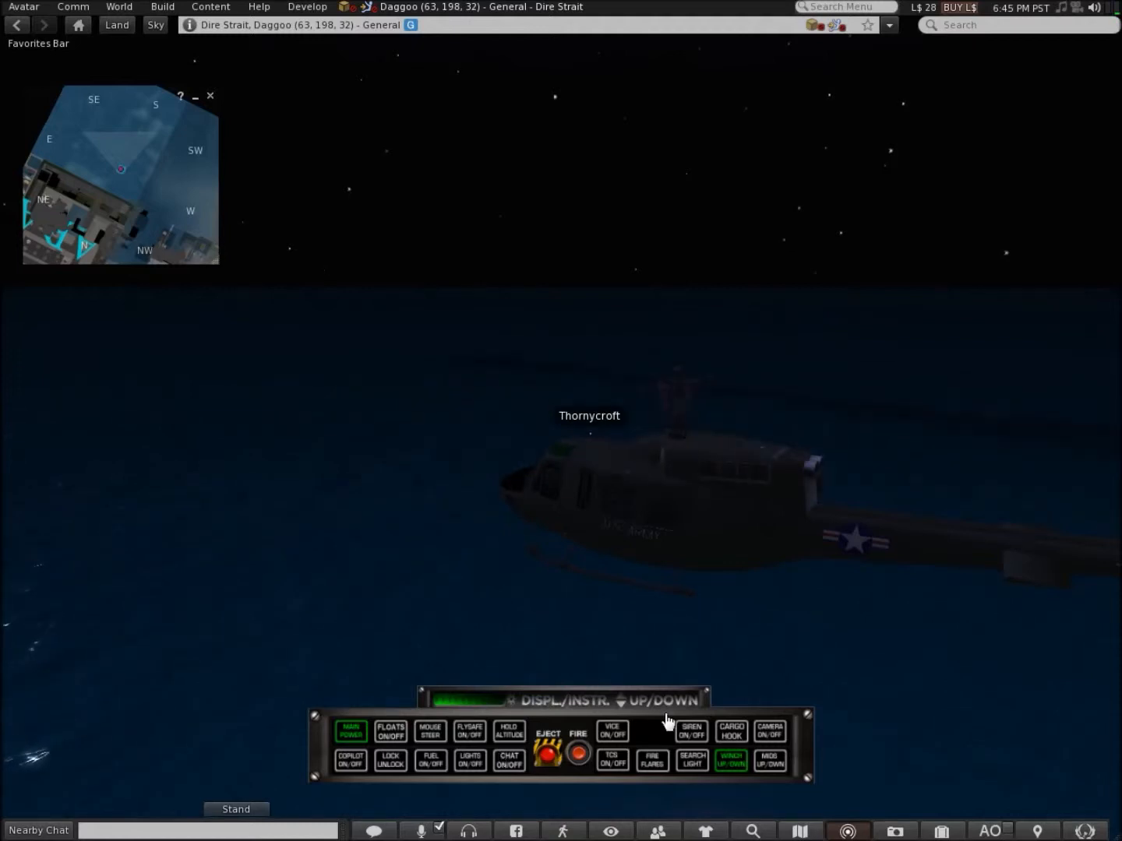
click(612, 732)
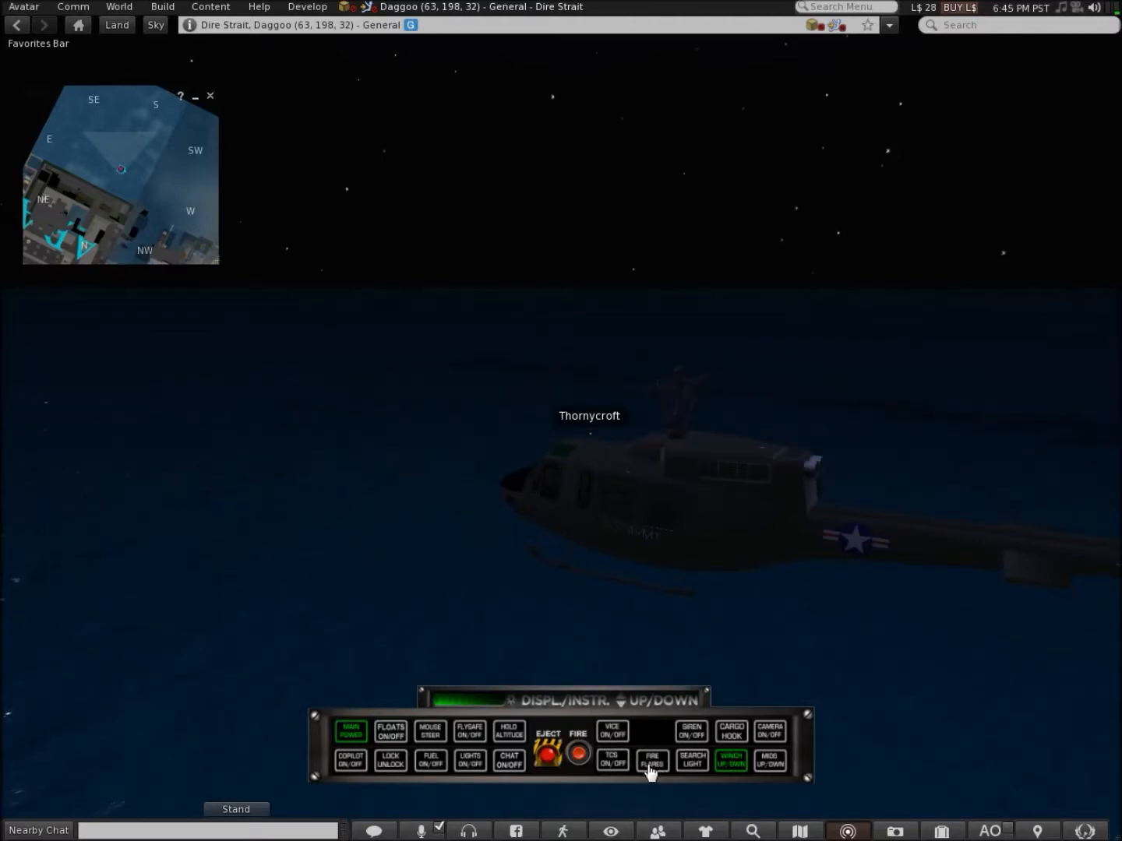
Step: Launch the helicopter's flares with FIRE FLARES
click(652, 760)
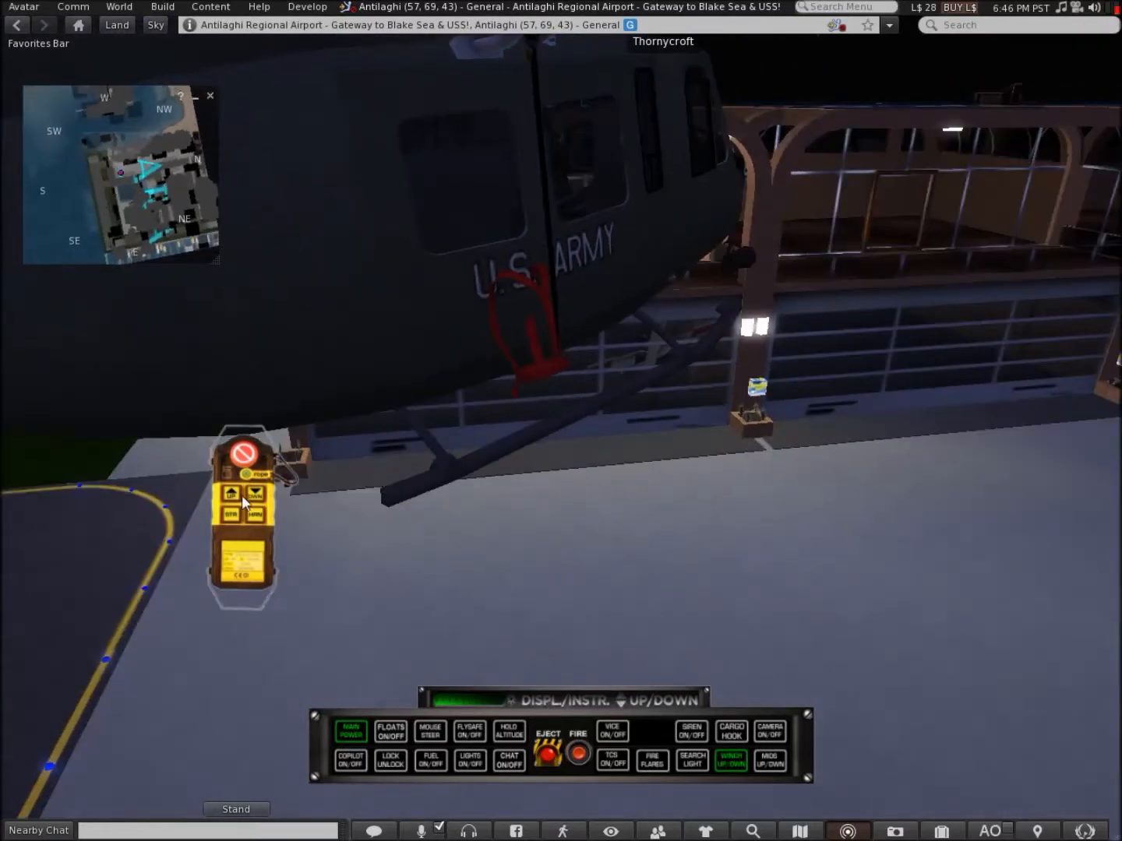
Step: Lower the winch cable toward the tarmac with the yellow controller's down arrow
click(255, 493)
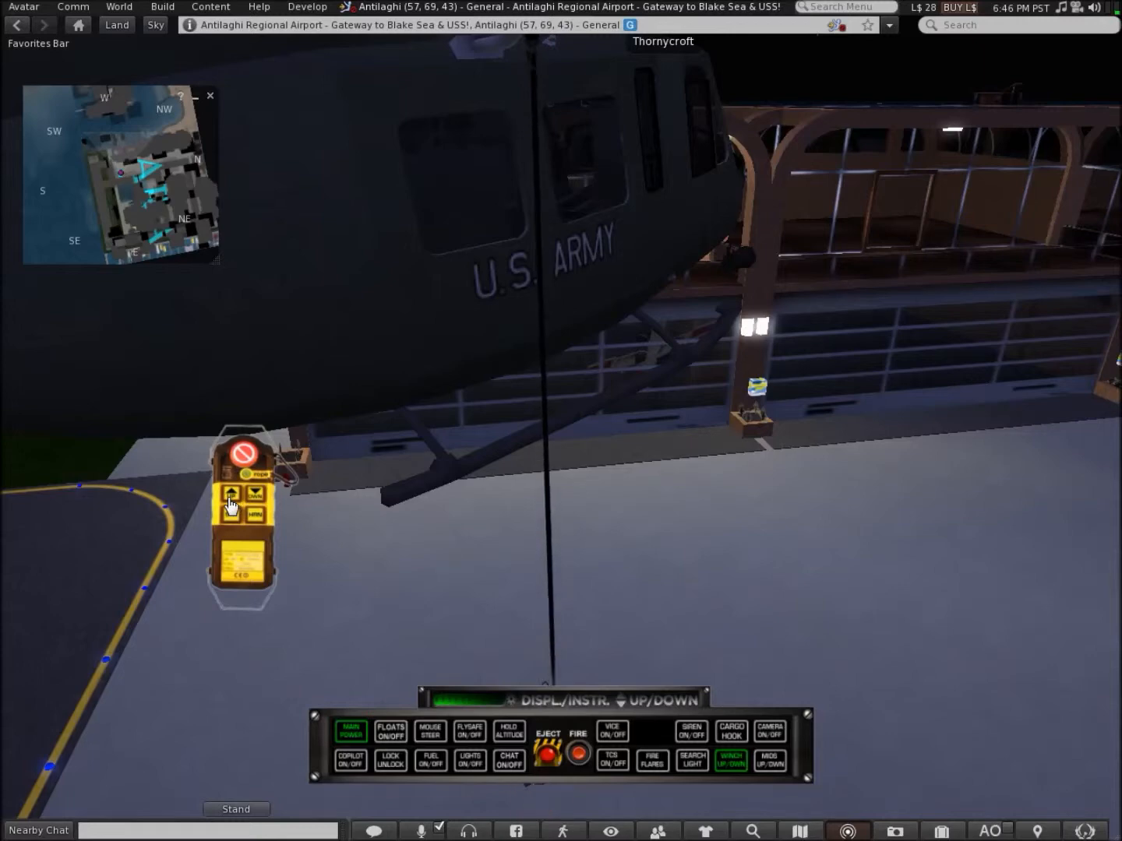
click(254, 475)
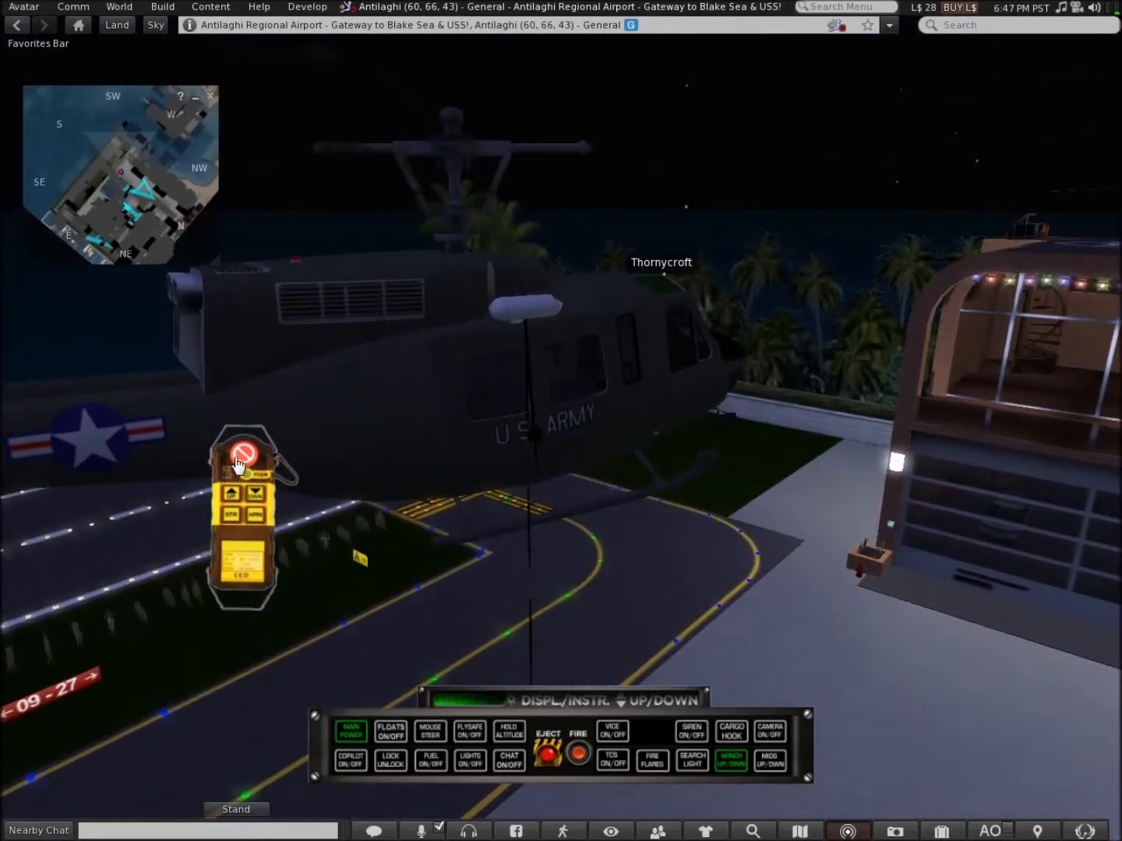
Step: Stop the winch and switch off MAIN POWER at Hangar C-05
click(770, 761)
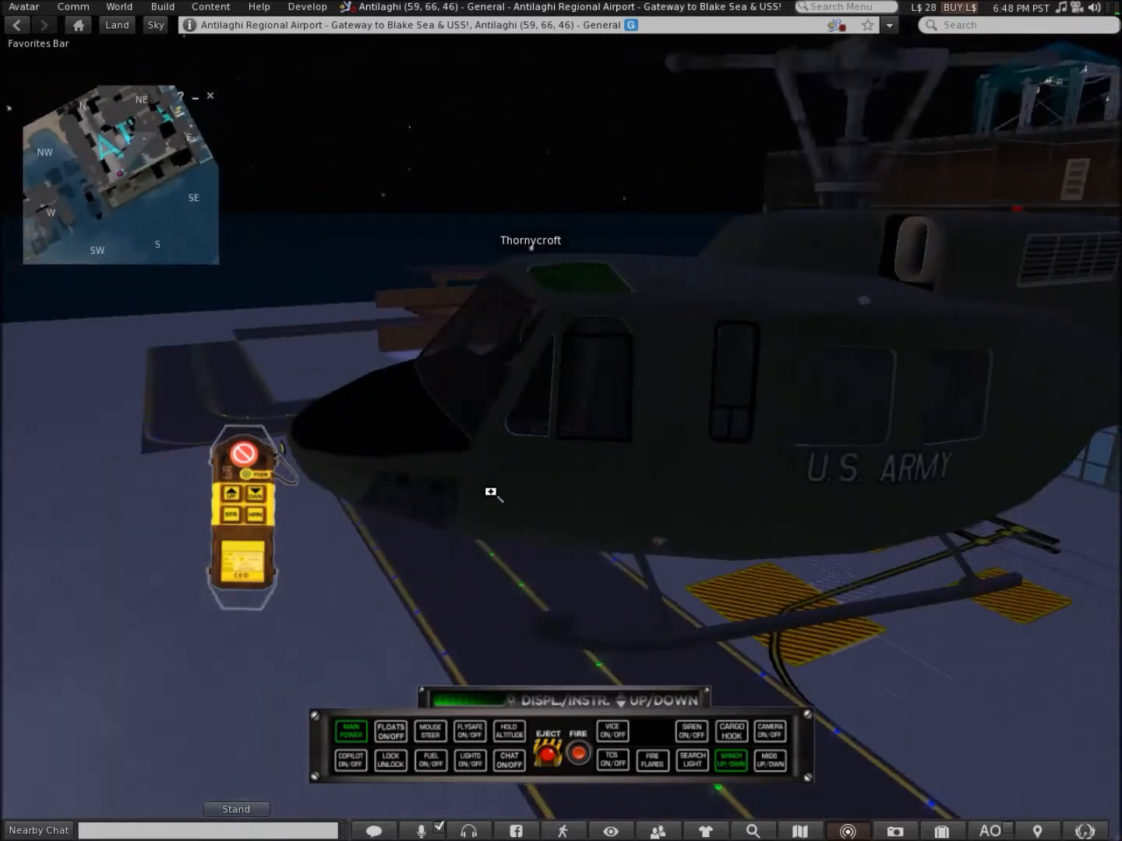
mouse_move(468, 705)
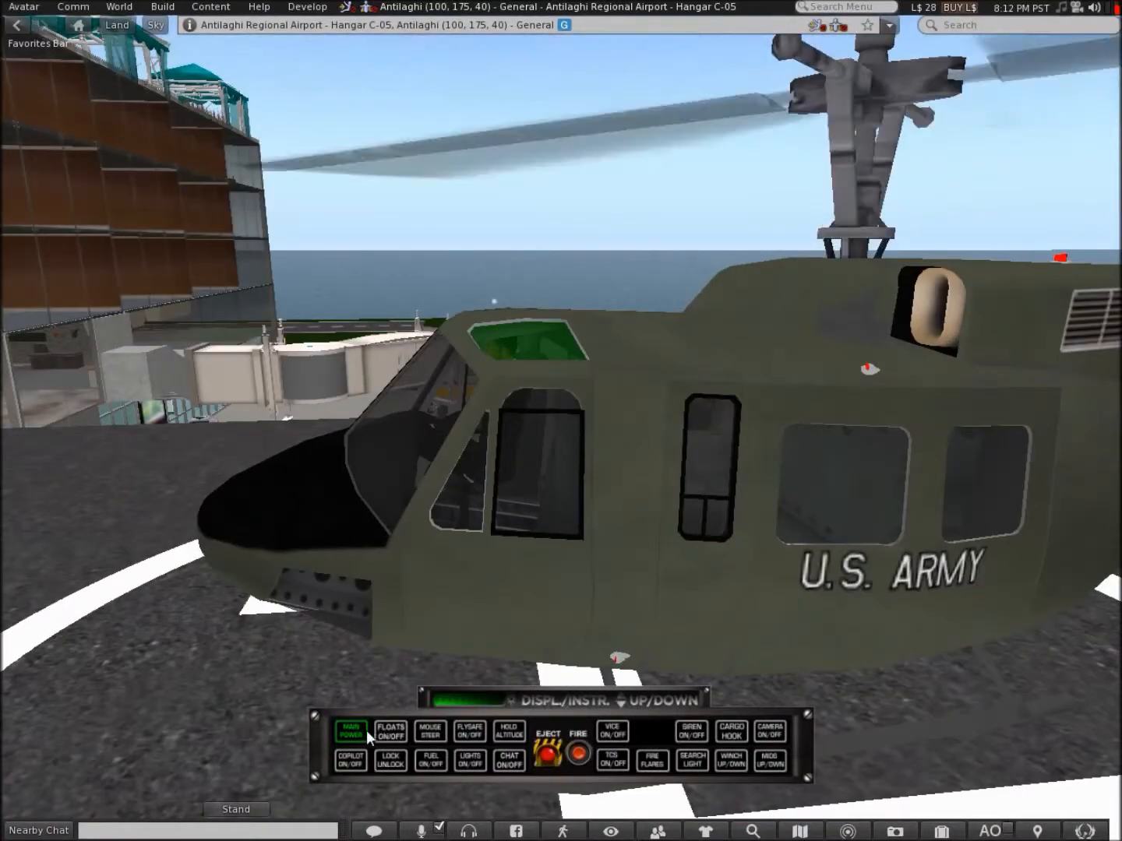
click(351, 731)
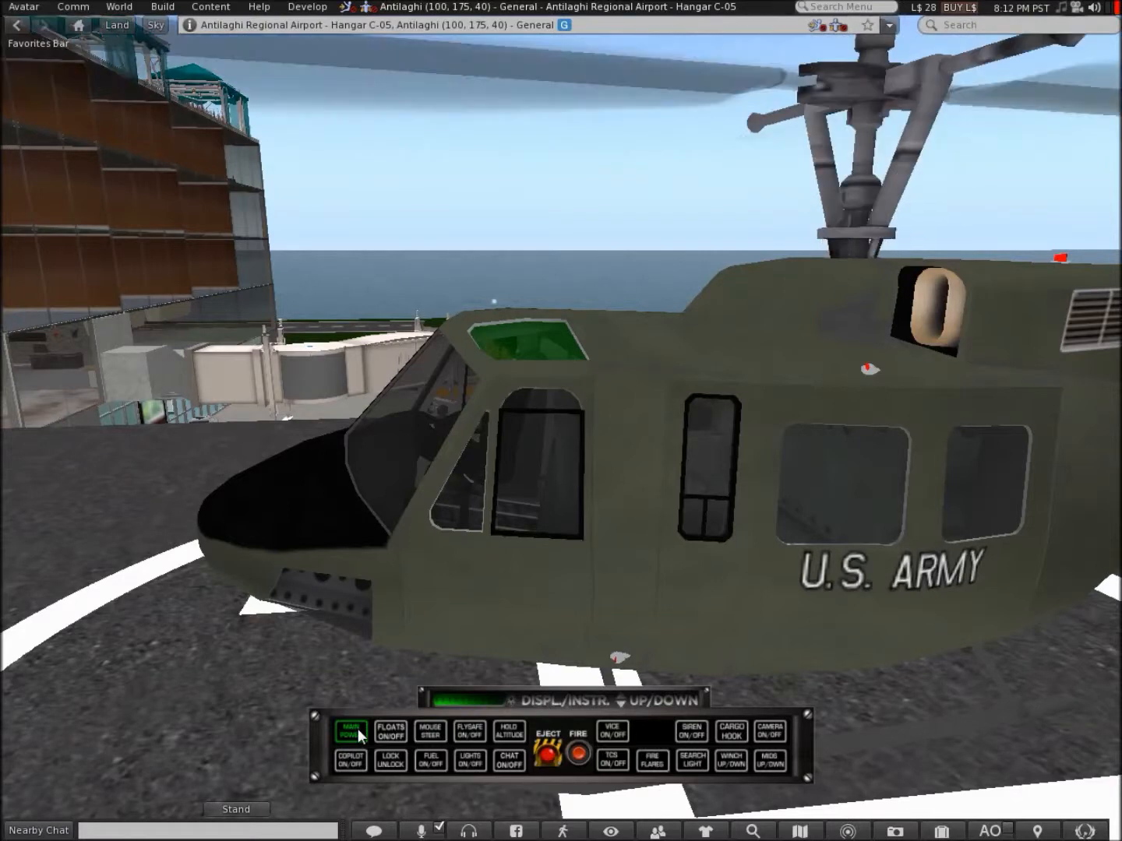